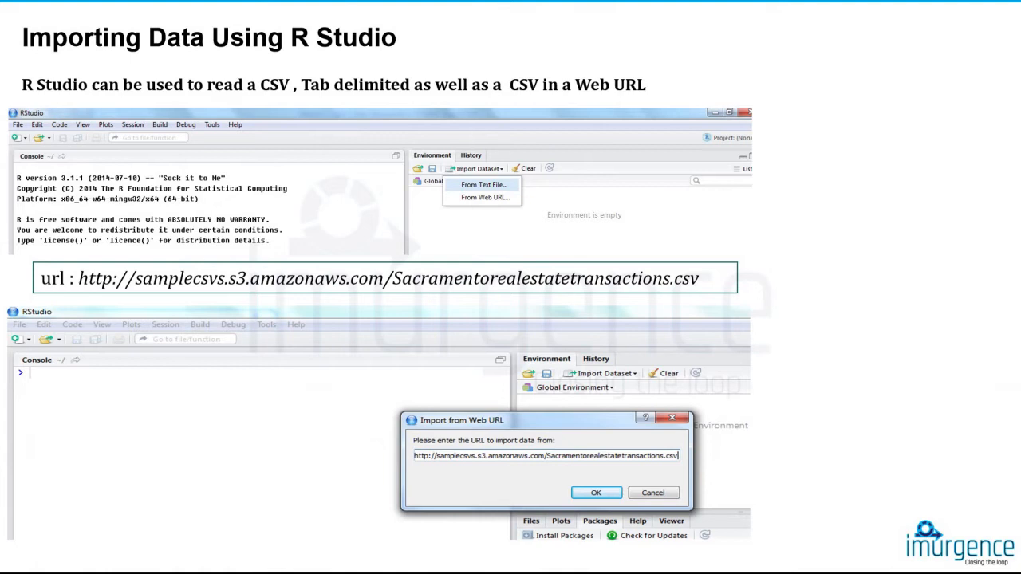
Clear the console and create a new blank R script in RStudio.
{"action": "left_click", "coordinate": [596, 492]}
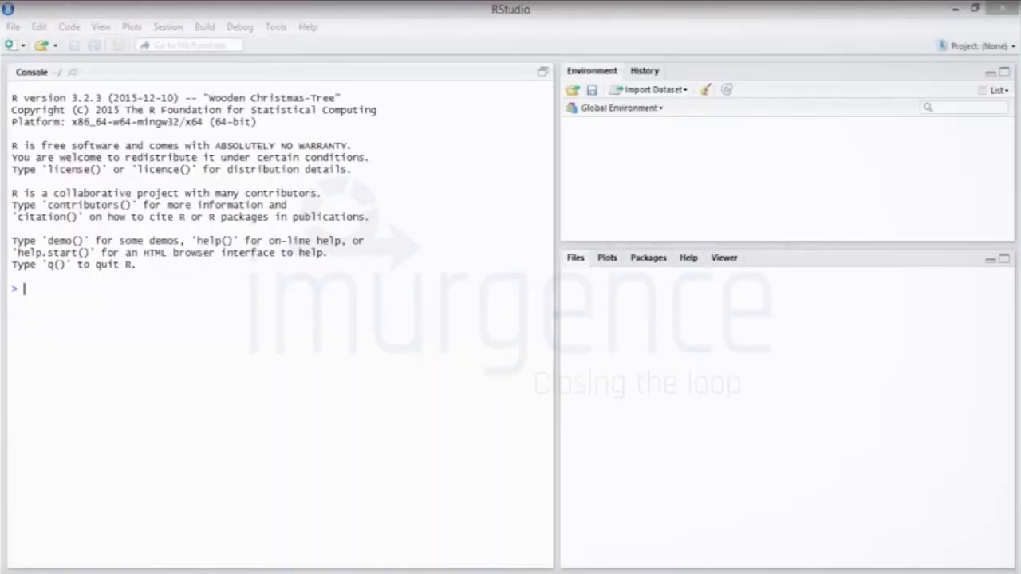
{"action": "left_click", "coordinate": [574, 259]}
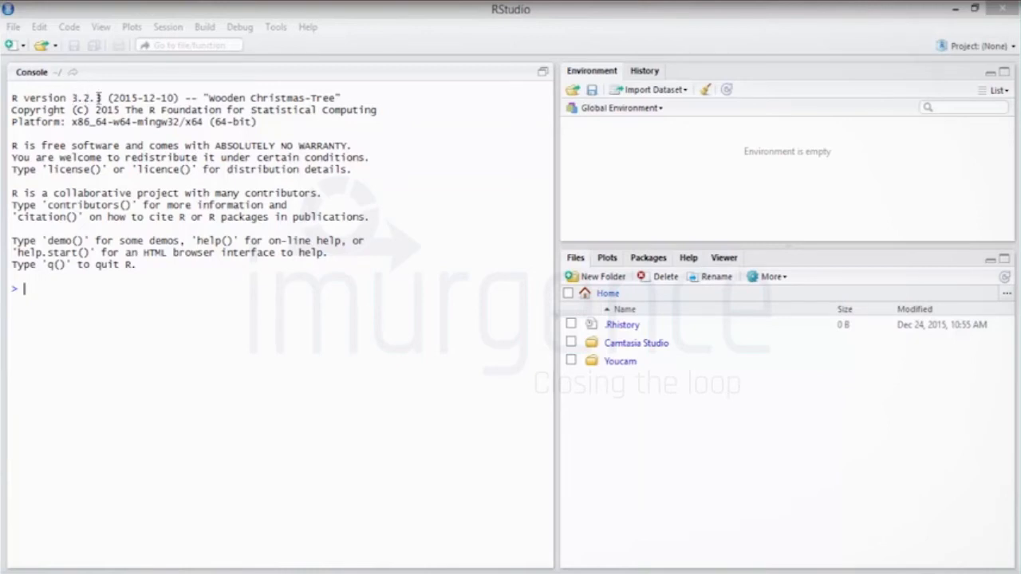
{"action": "mouse_move", "coordinate": [337, 145]}
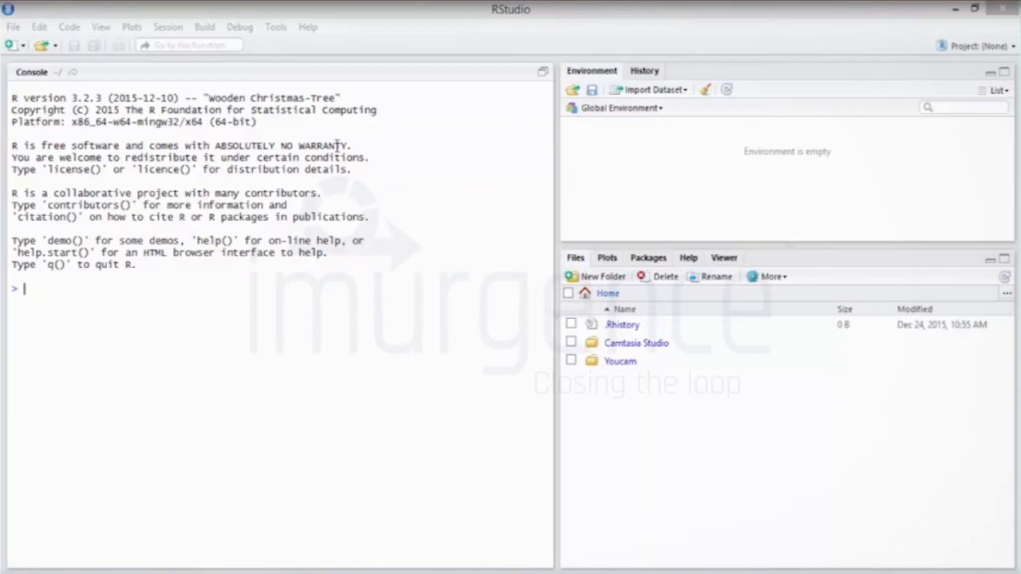
{"action": "mouse_move", "coordinate": [241, 221]}
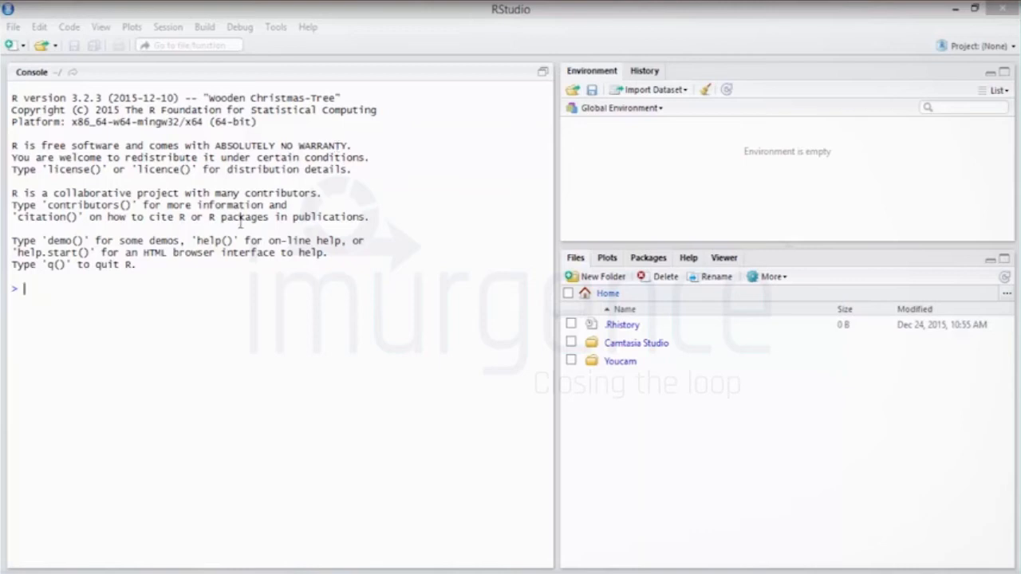
{"action": "key", "text": "ctrl+l"}
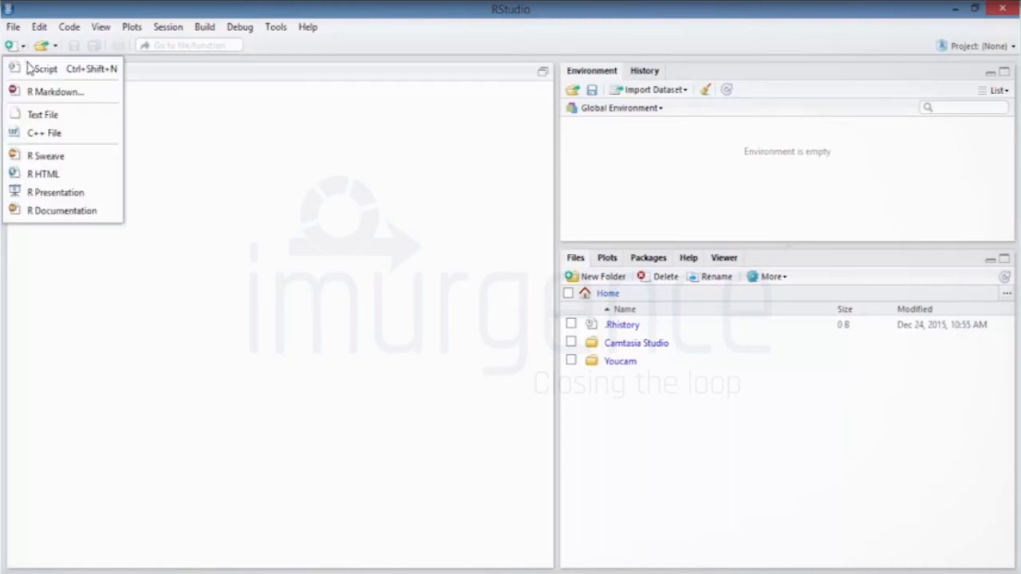
{"action": "left_click", "coordinate": [44, 68]}
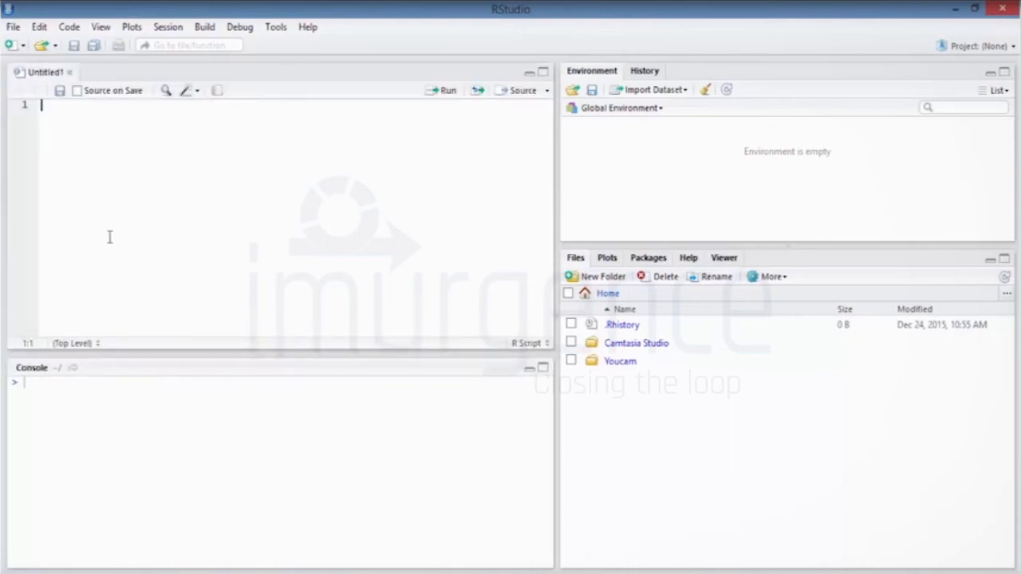
{"action": "mouse_move", "coordinate": [118, 466]}
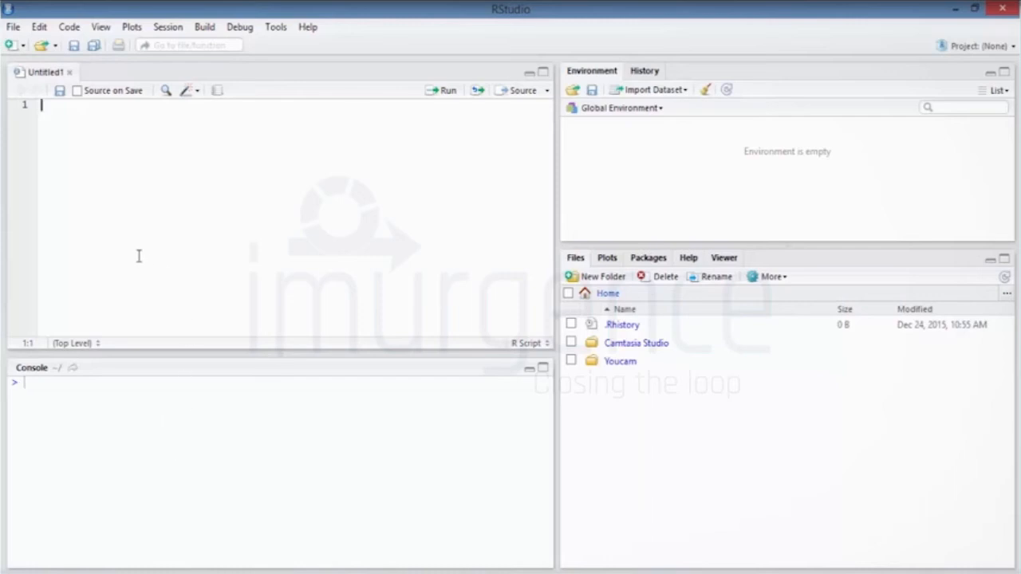
{"action": "mouse_move", "coordinate": [96, 179]}
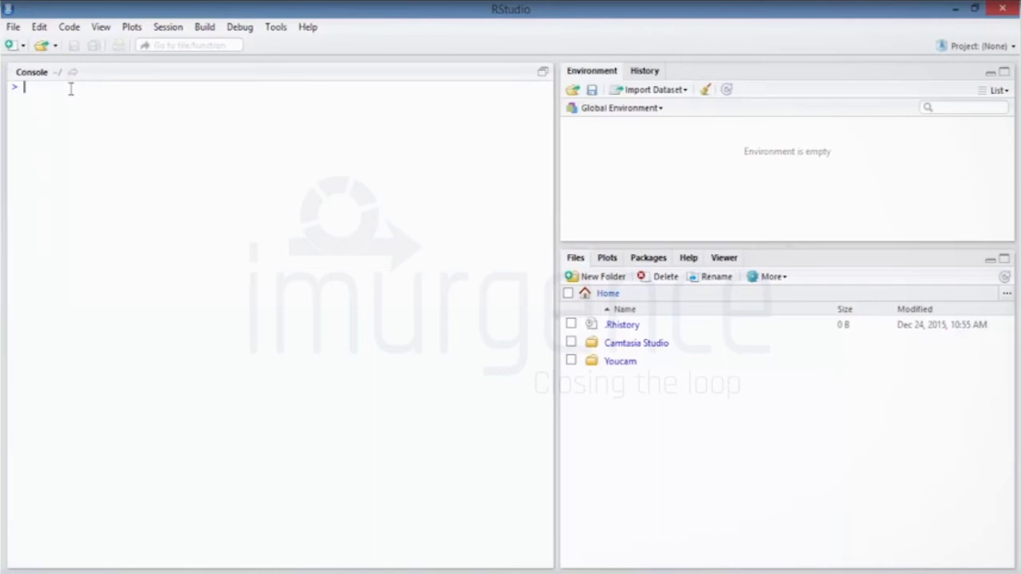
{"action": "mouse_move", "coordinate": [70, 118]}
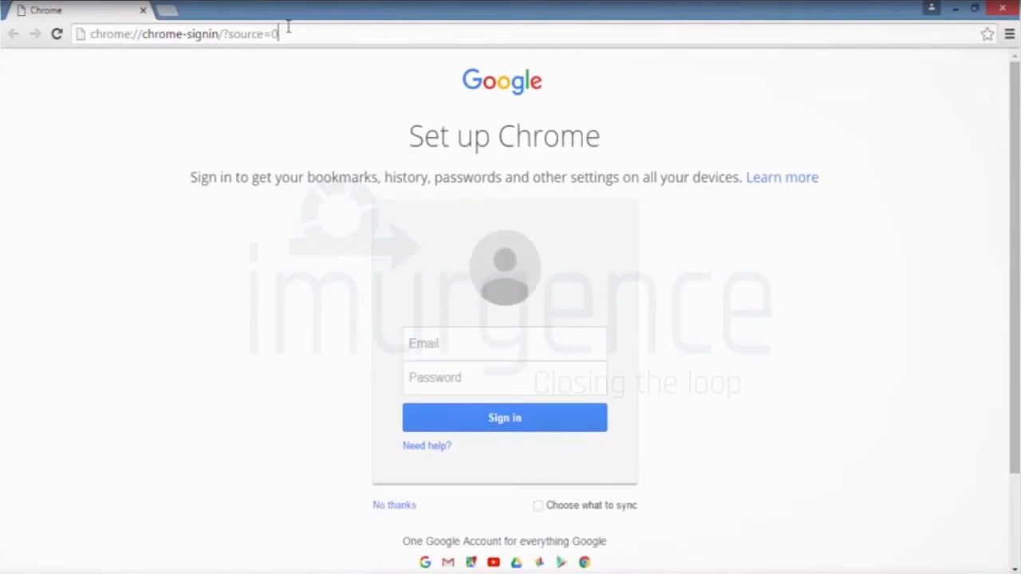
Search Google for 'uci repository' from the Chrome address bar.
{"action": "type", "text": "uci"}
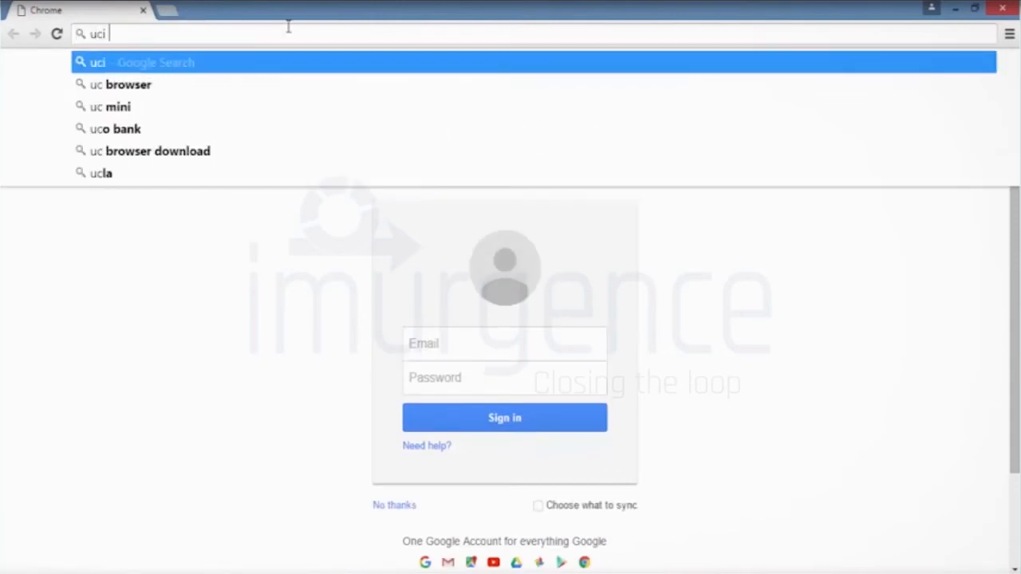
{"action": "type", "text": "re"}
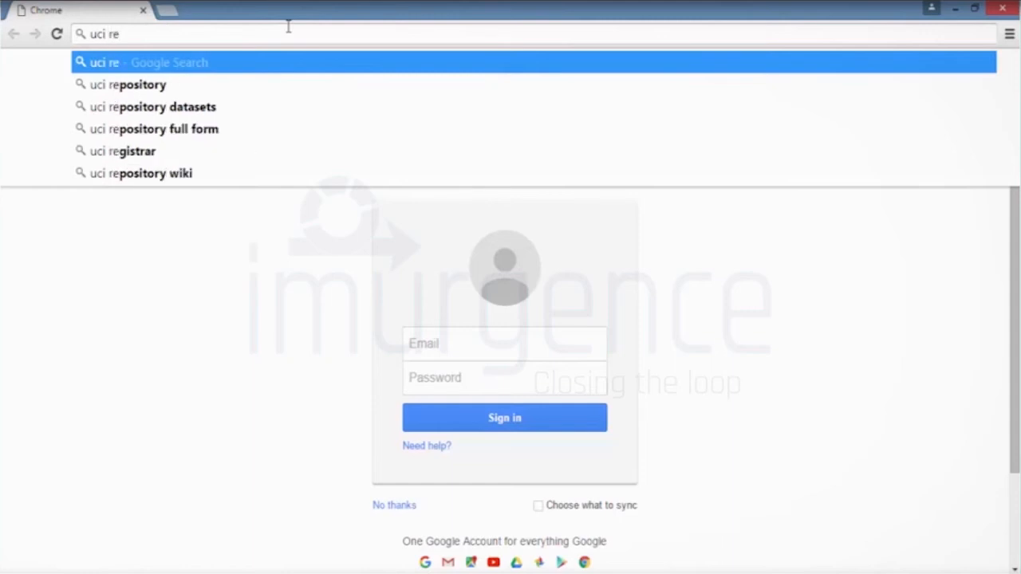
{"action": "left_click", "coordinate": [129, 83]}
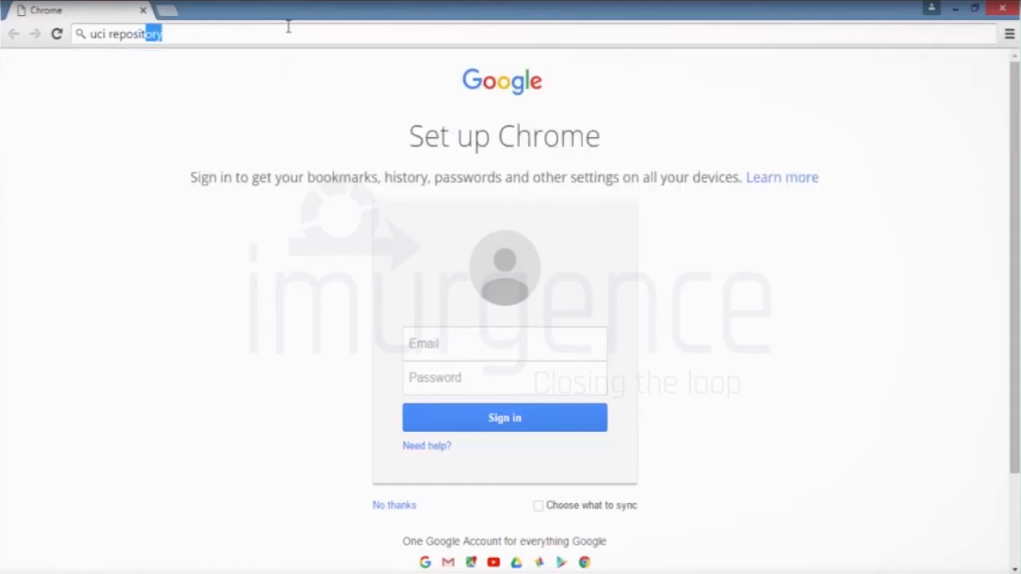
{"action": "key", "text": "Return"}
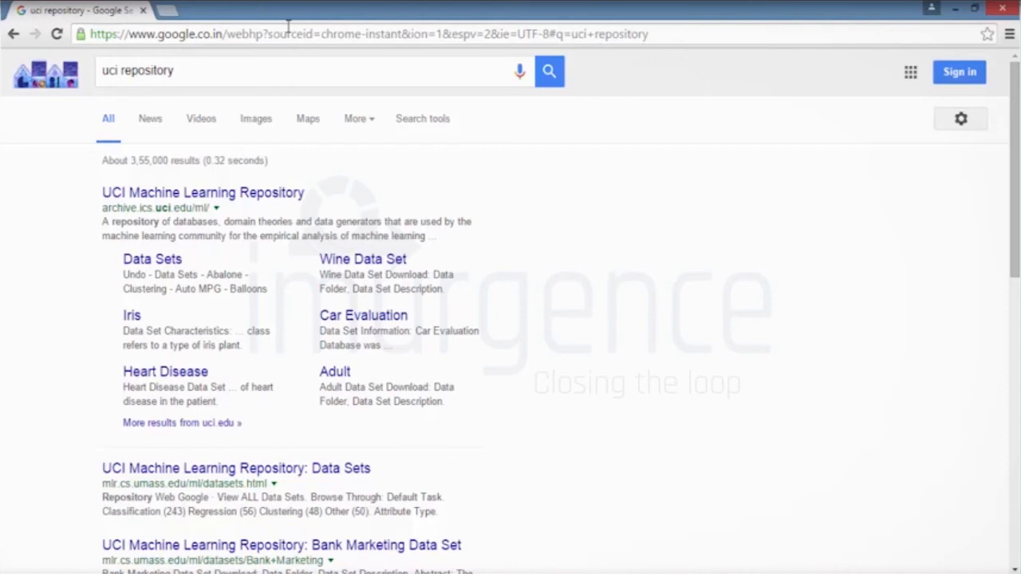
{"action": "mouse_move", "coordinate": [286, 57]}
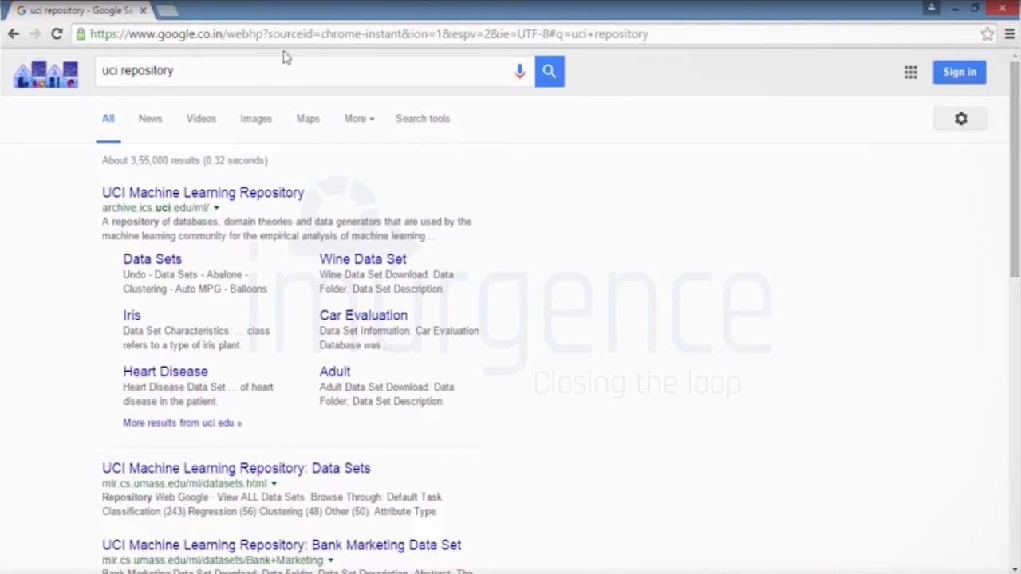
{"action": "mouse_move", "coordinate": [147, 275]}
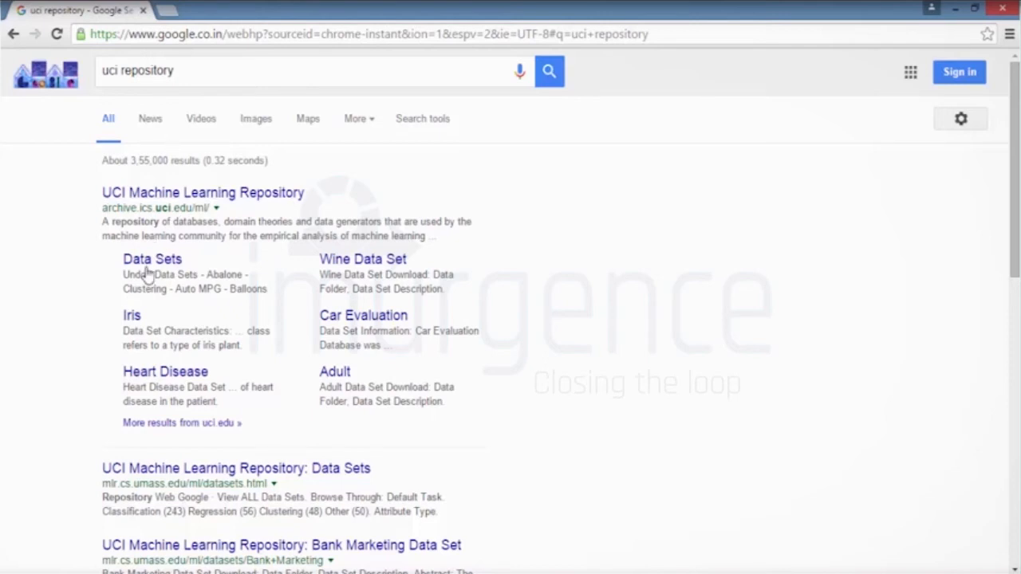
Follow the 'Data Sets' sitelink to the UCI repository's list of 335 data sets.
{"action": "left_click", "coordinate": [152, 258]}
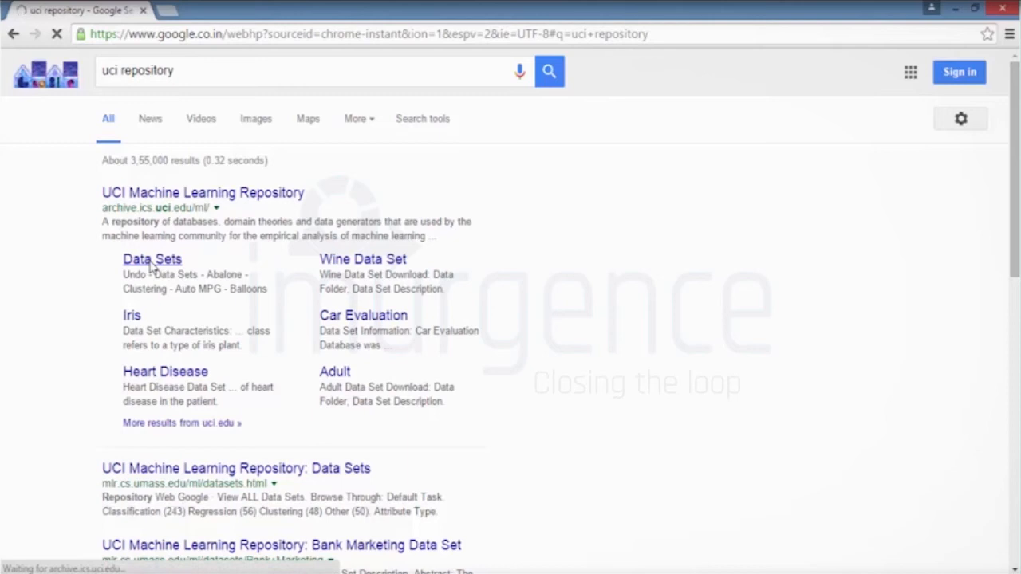
{"action": "left_click", "coordinate": [151, 259]}
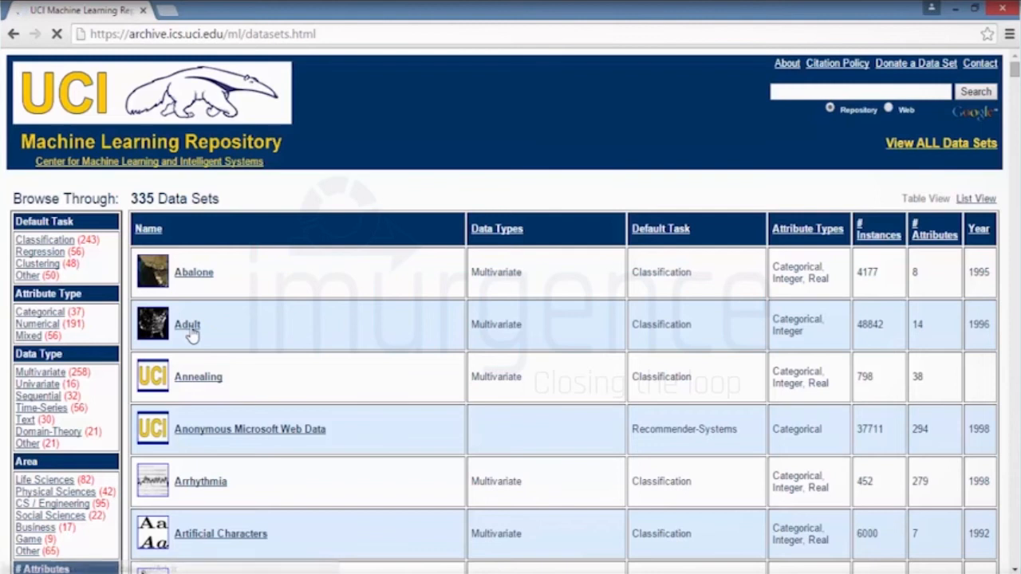
Navigate to the Adult data set's folder, show the raw adult.data file and select its URL.
{"action": "left_click", "coordinate": [188, 326]}
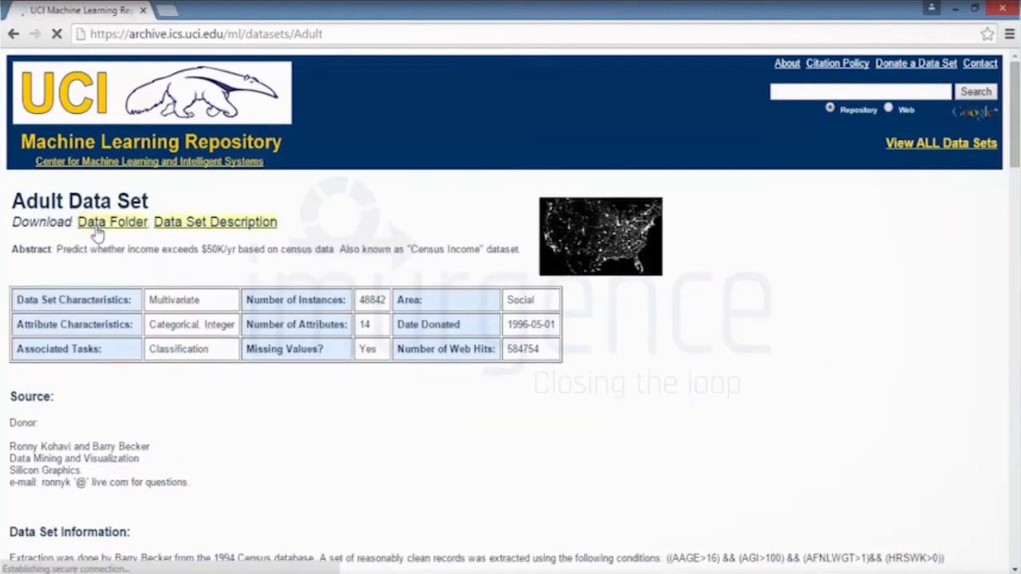
{"action": "left_click", "coordinate": [112, 222]}
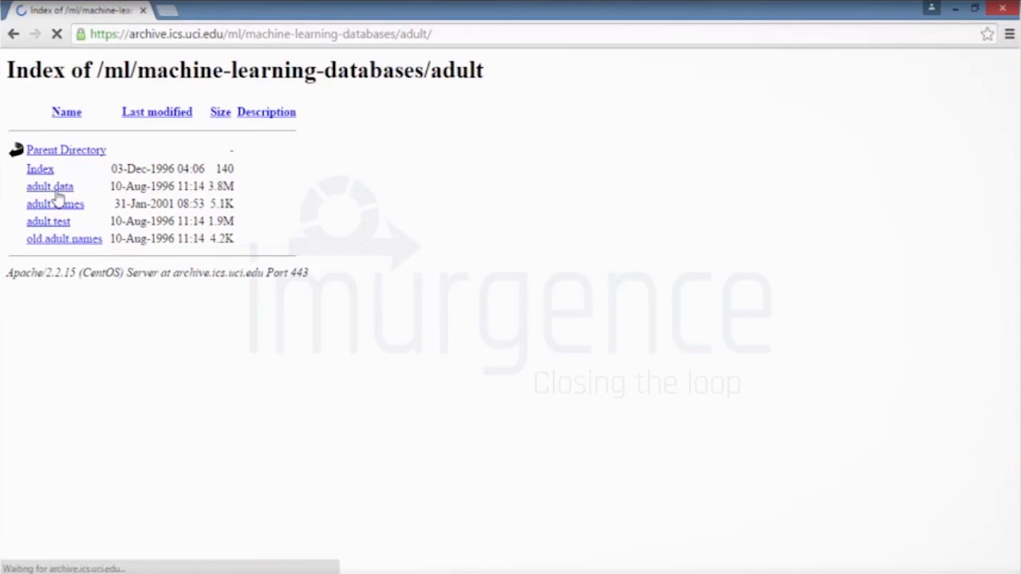
{"action": "left_click", "coordinate": [49, 185]}
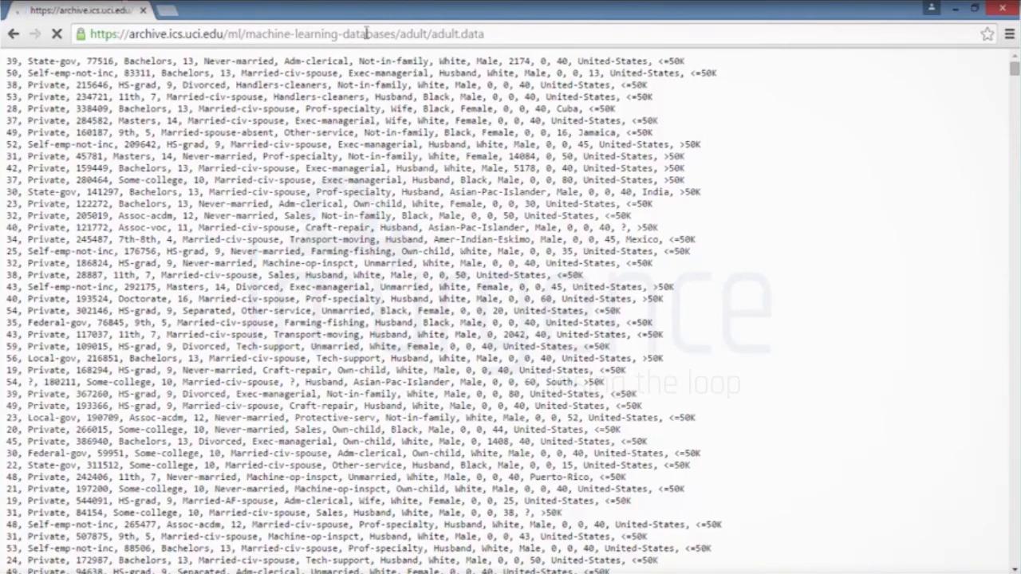
{"action": "left_click", "coordinate": [287, 34]}
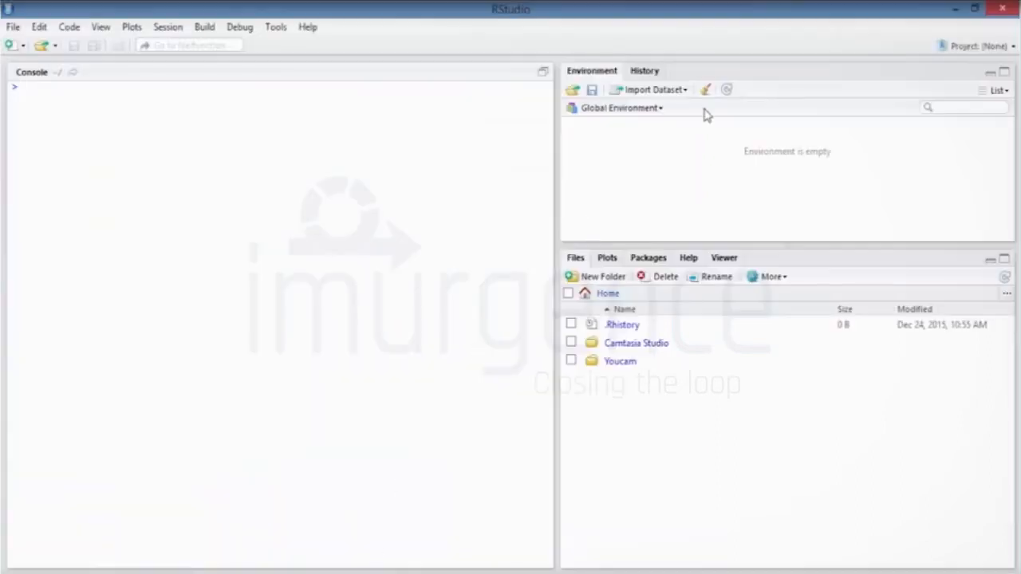
{"action": "left_click", "coordinate": [651, 89]}
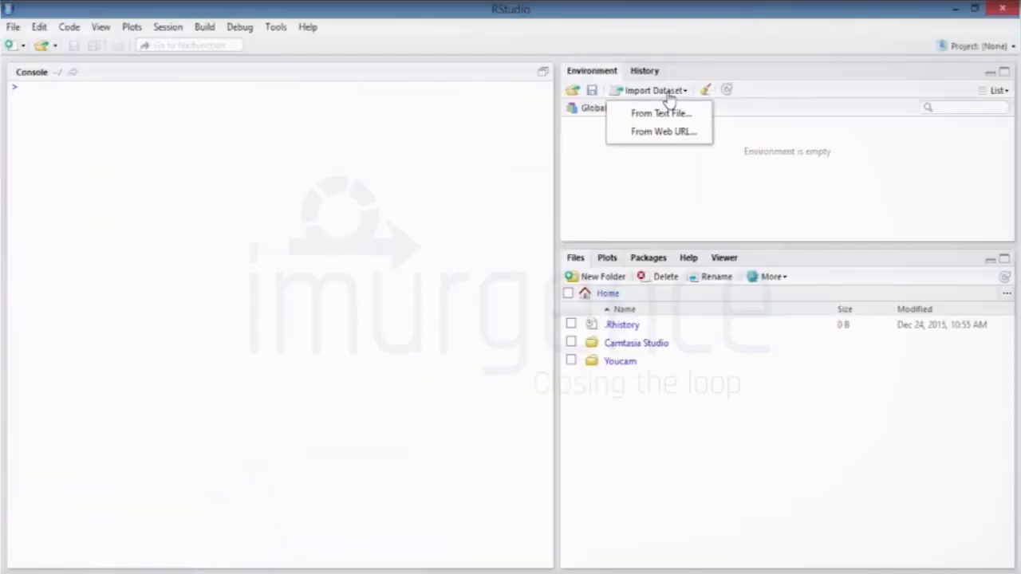
{"action": "left_click", "coordinate": [663, 131]}
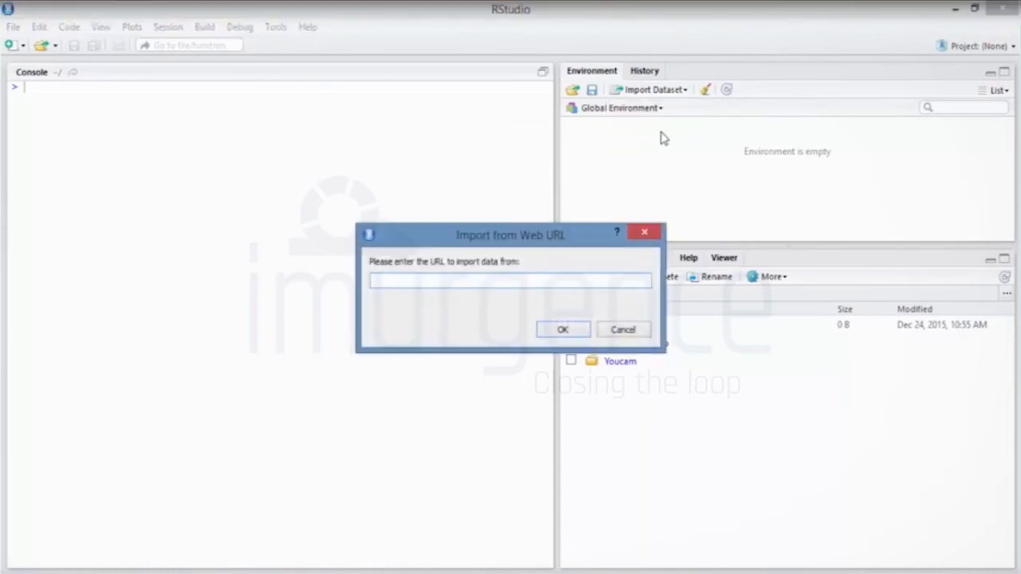
{"action": "left_click", "coordinate": [511, 281]}
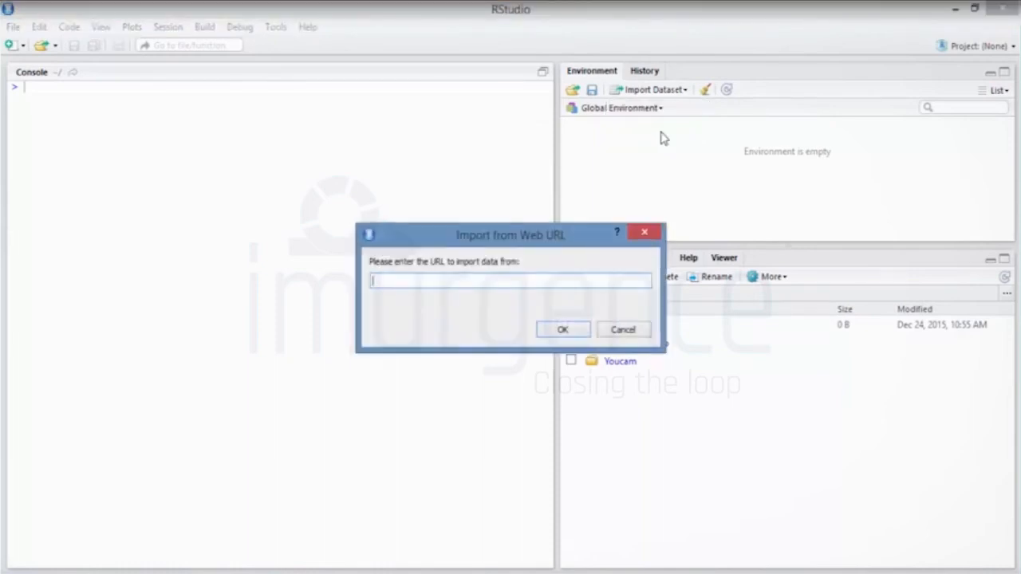
{"action": "type", "text": "https://archive.ics.uci.edu/ml/machine-learning-databases/adult/adult.data"}
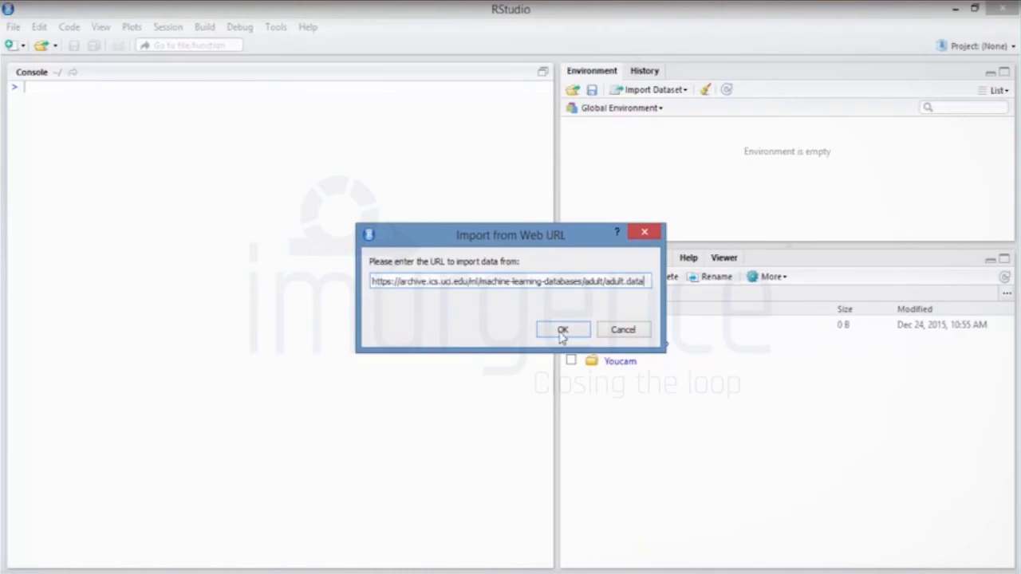
{"action": "left_click", "coordinate": [562, 329]}
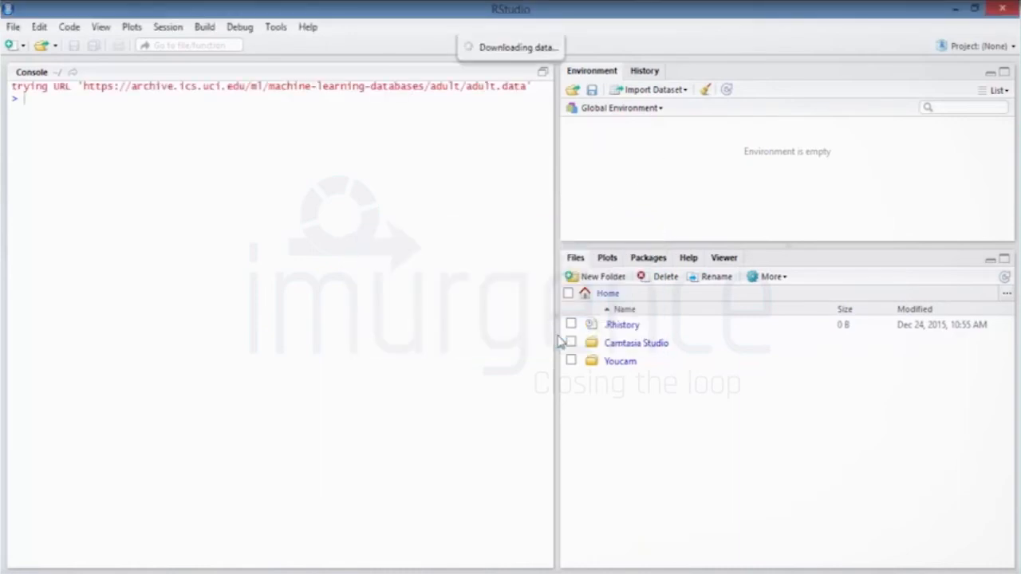
{"action": "mouse_move", "coordinate": [525, 64]}
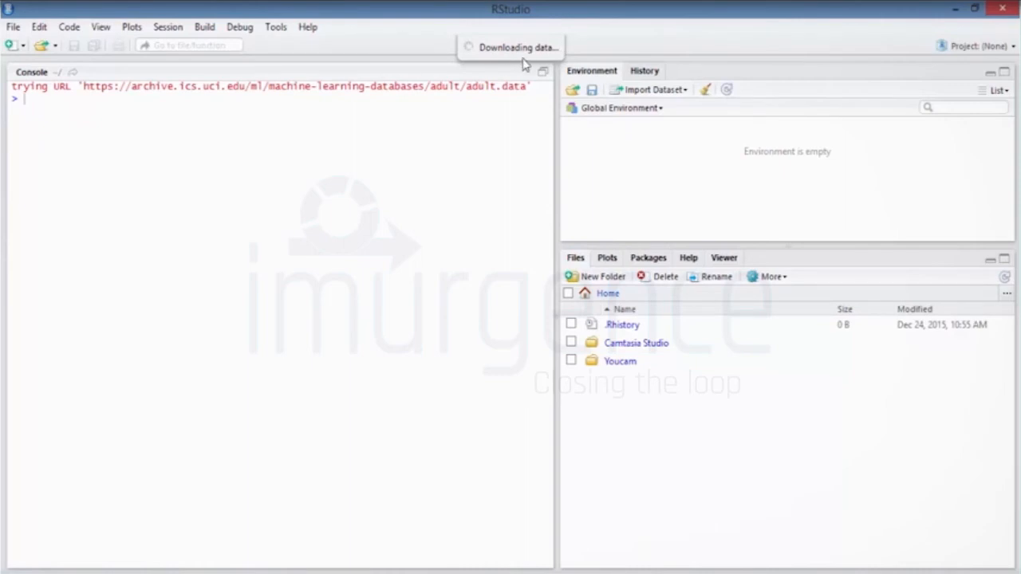
{"action": "mouse_move", "coordinate": [396, 184]}
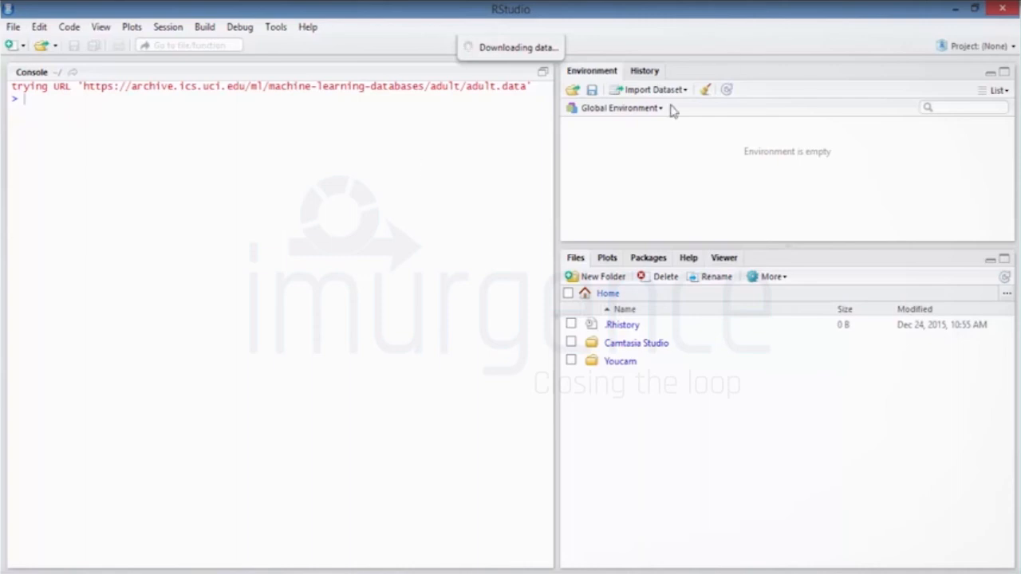
{"action": "mouse_move", "coordinate": [676, 109]}
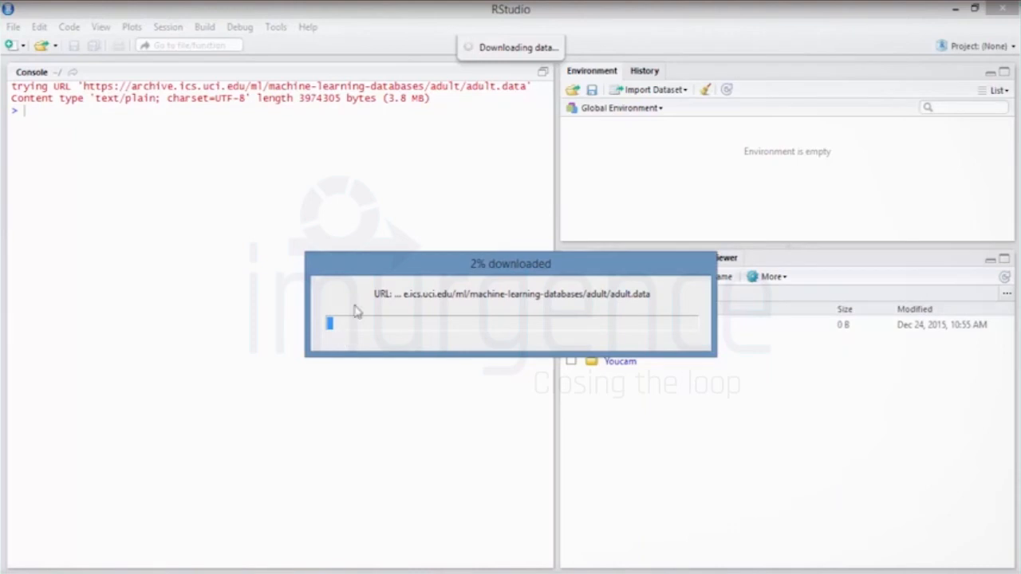
{"action": "mouse_move", "coordinate": [441, 316]}
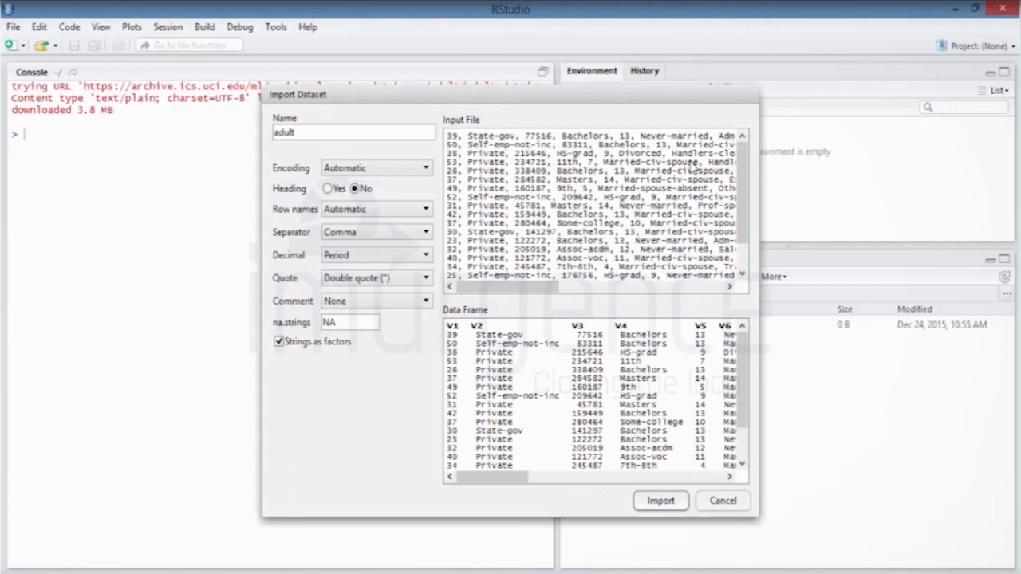
{"action": "mouse_move", "coordinate": [534, 370]}
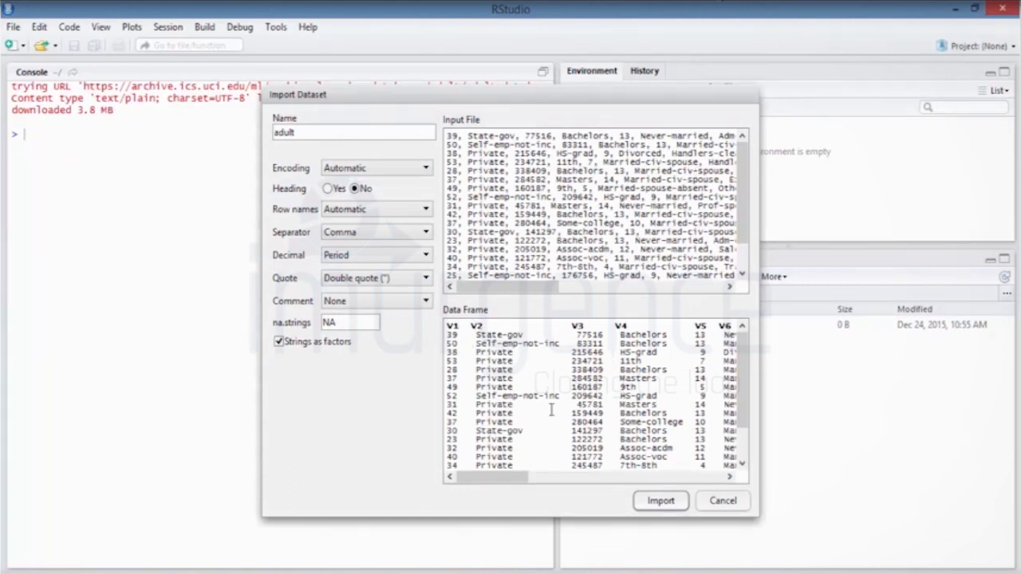
{"action": "mouse_move", "coordinate": [322, 359]}
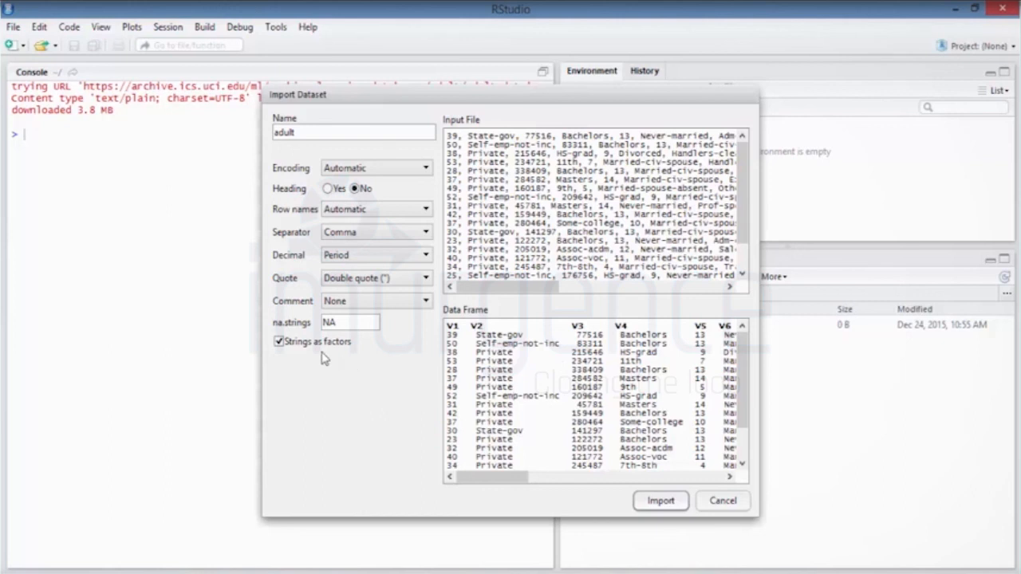
Import the previewed records as the data frame 'adult' and view it.
{"action": "left_click", "coordinate": [660, 501]}
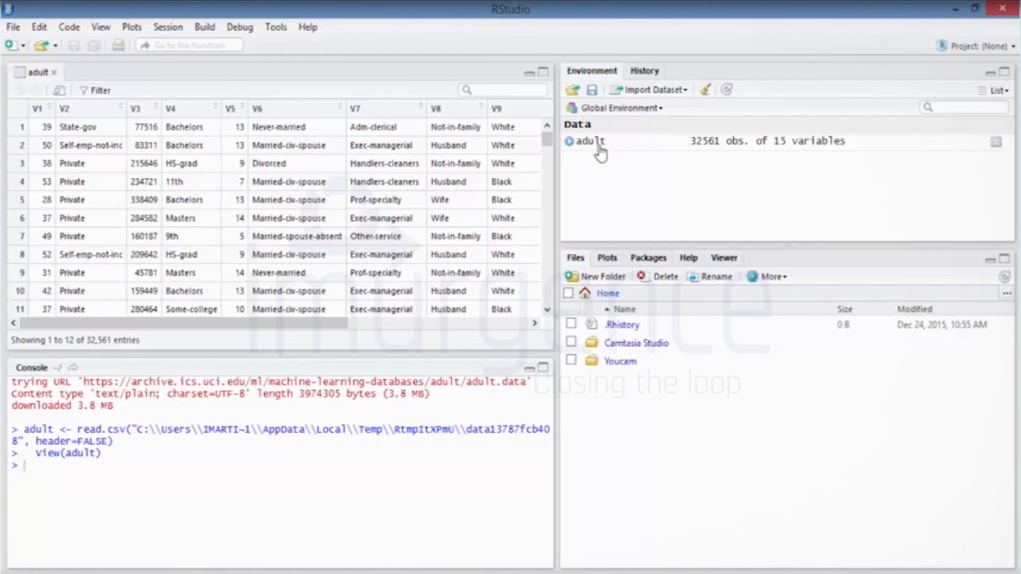
{"action": "mouse_move", "coordinate": [726, 151]}
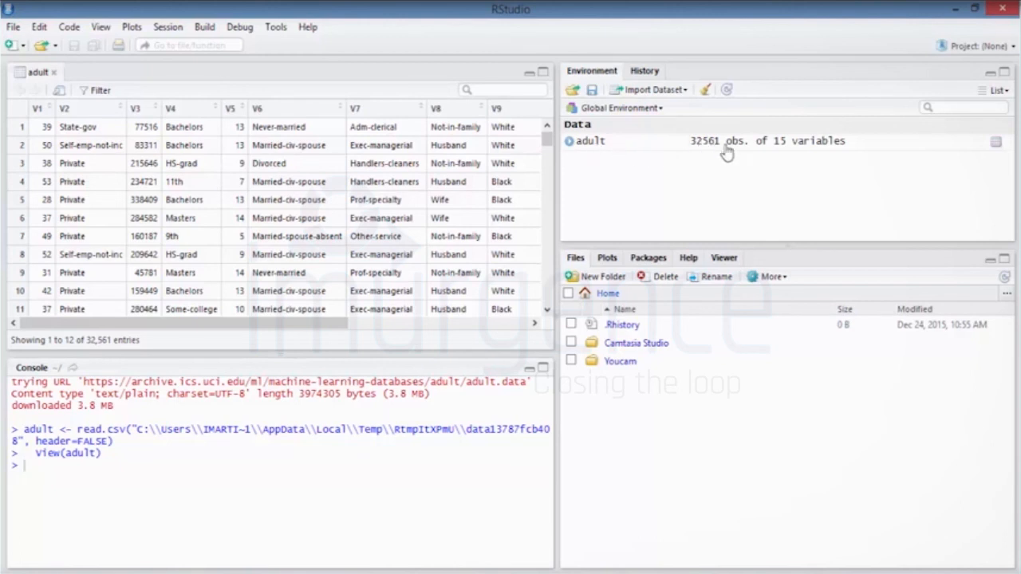
{"action": "mouse_move", "coordinate": [784, 153]}
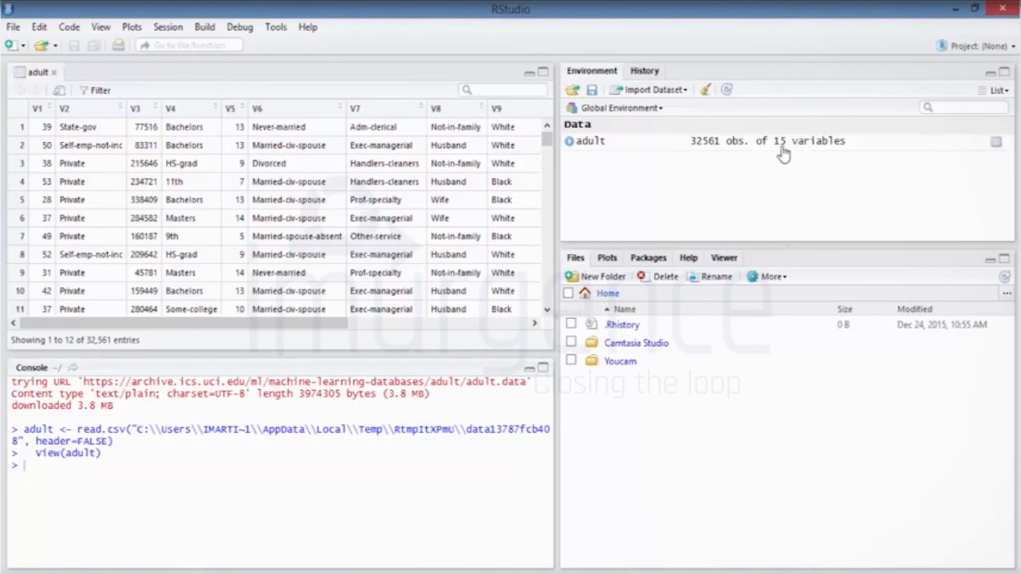
{"action": "mouse_move", "coordinate": [319, 211]}
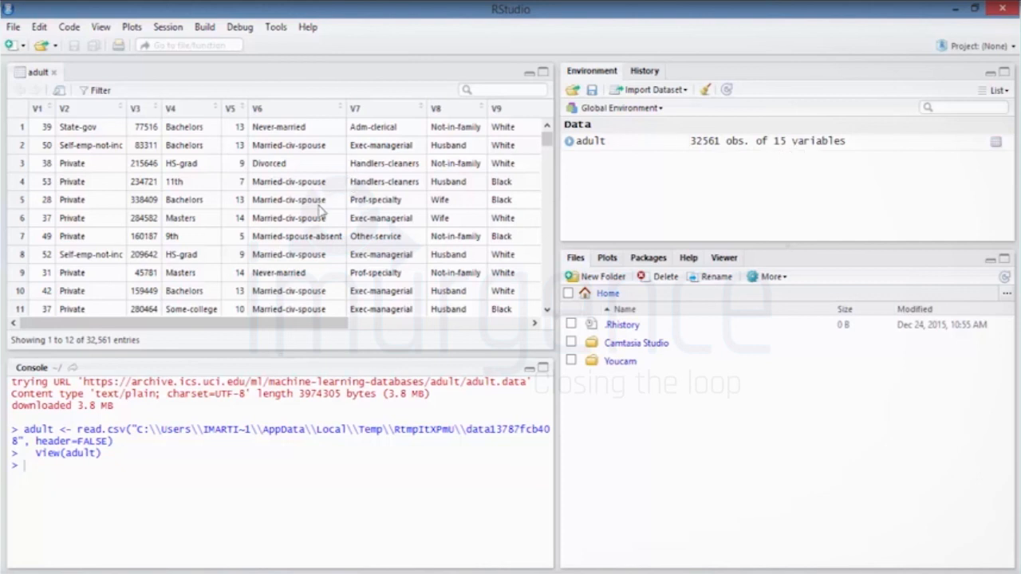